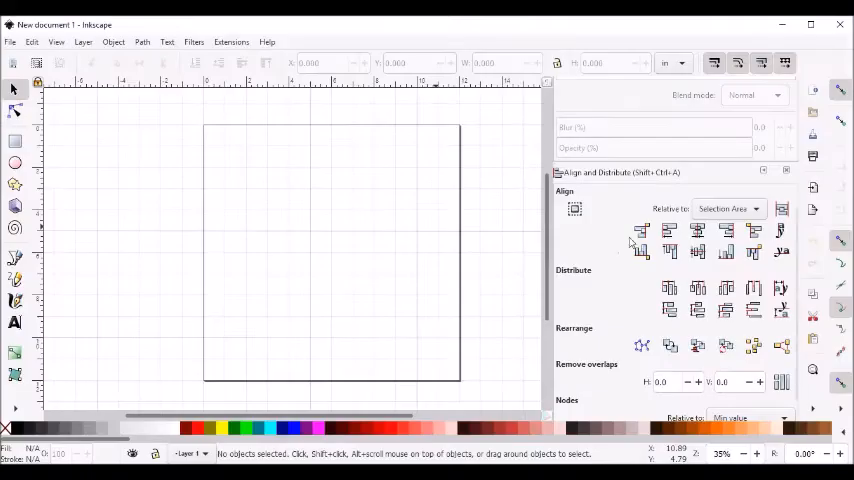
{"action": "mouse_move", "coordinate": [349, 232]}
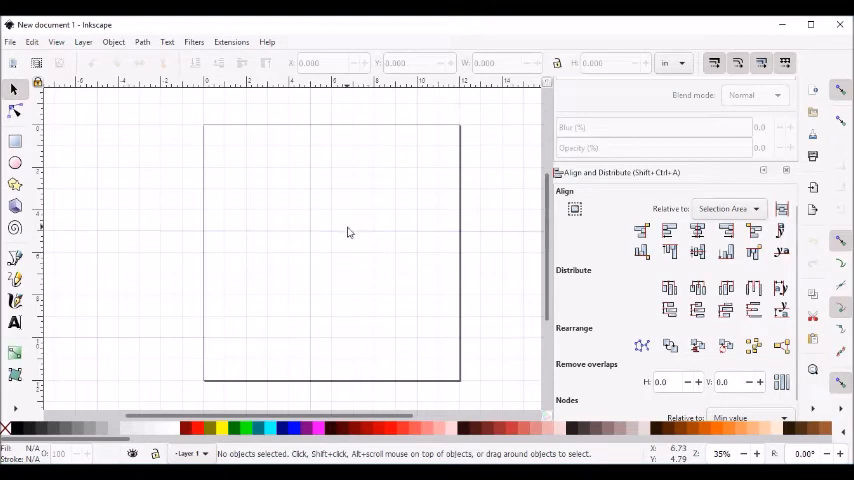
{"action": "mouse_move", "coordinate": [317, 230]}
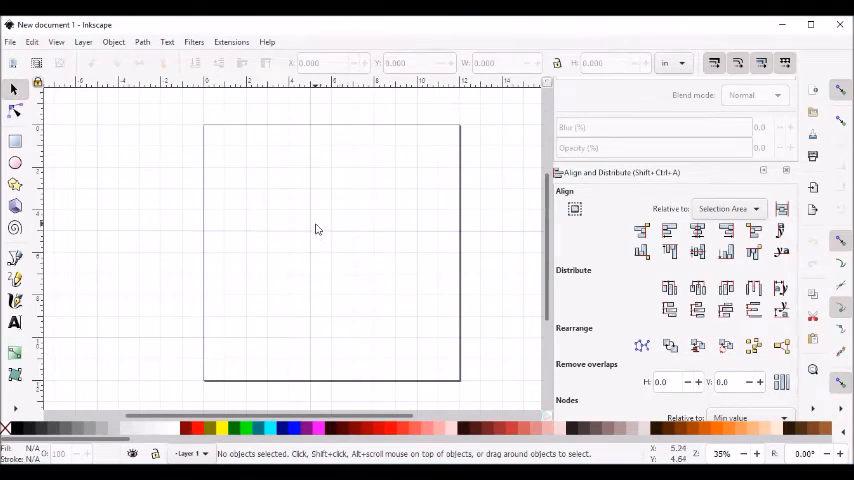
{"action": "mouse_move", "coordinate": [277, 250]}
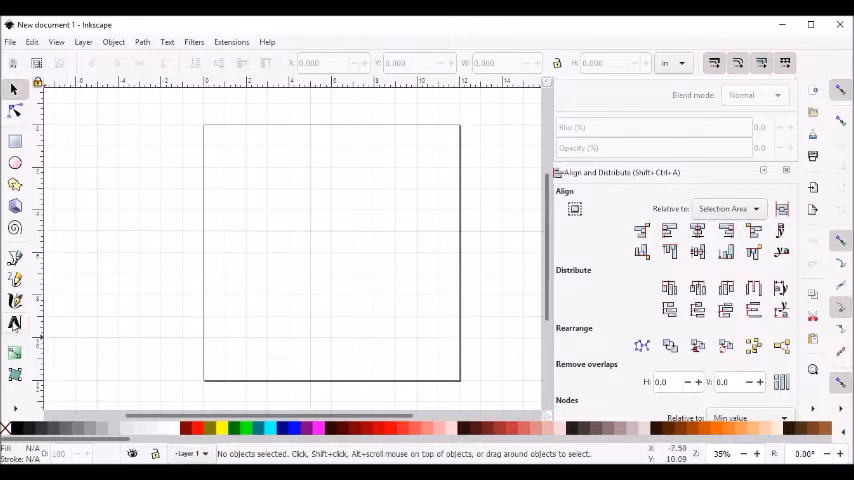
- Add two-line 'Happy' / 'Birthday' text near the page top with 1.10 line spacing
{"action": "left_click", "coordinate": [15, 323]}
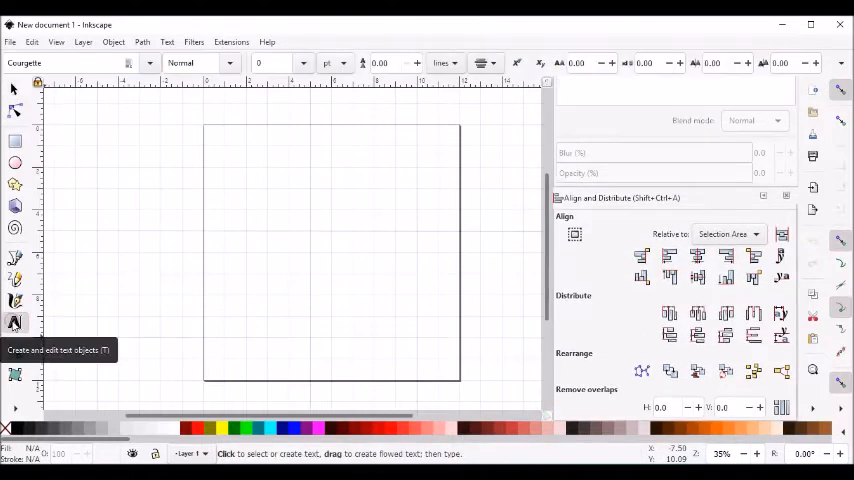
{"action": "left_click", "coordinate": [300, 192]}
{"action": "type", "text": "Happy"}
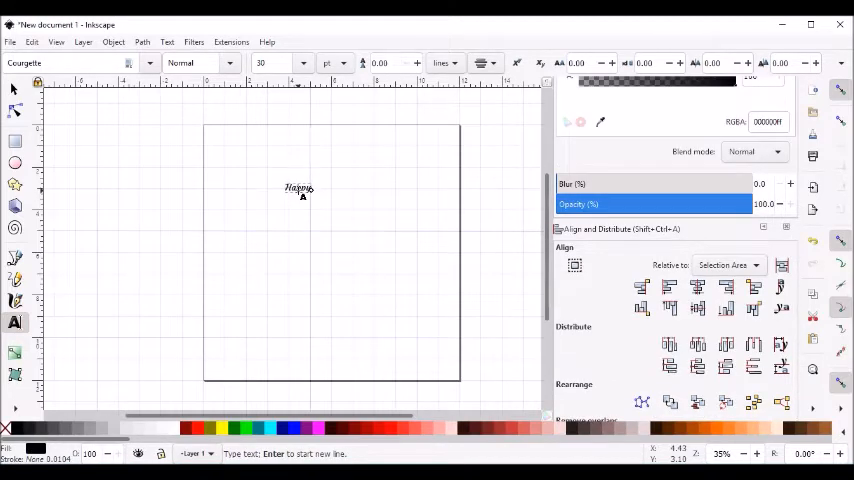
{"action": "type", "text": "Birthday"}
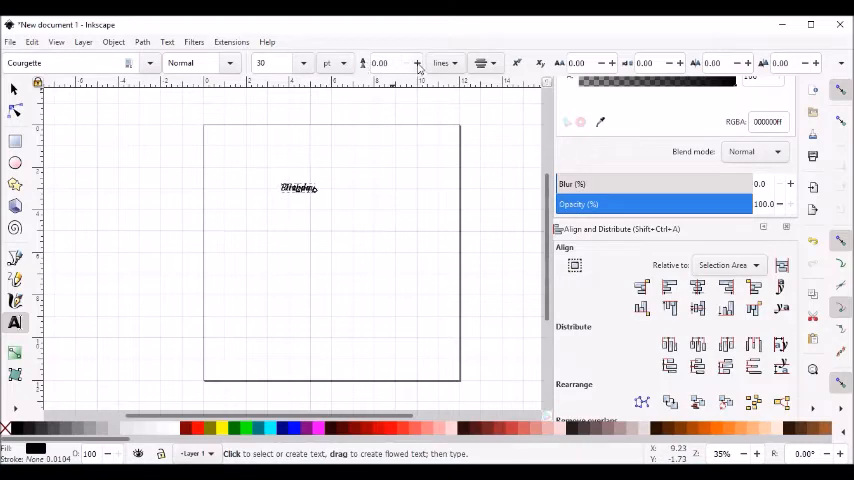
{"action": "left_click", "coordinate": [416, 63]}
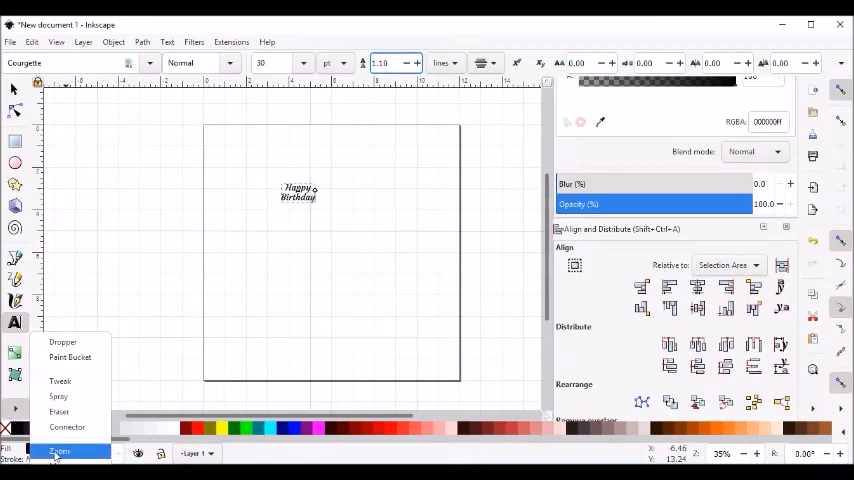
- Zoom in on the Happy Birthday text and select it with the Selector tool
{"action": "left_click", "coordinate": [59, 451]}
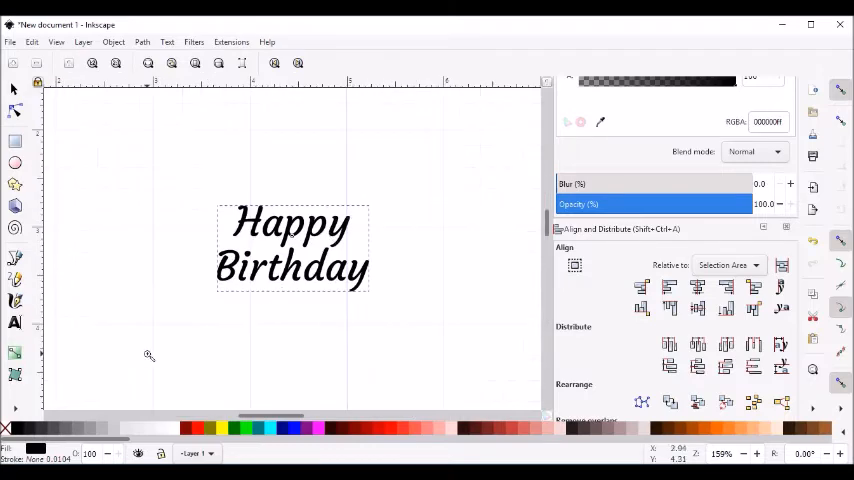
{"action": "mouse_move", "coordinate": [119, 334]}
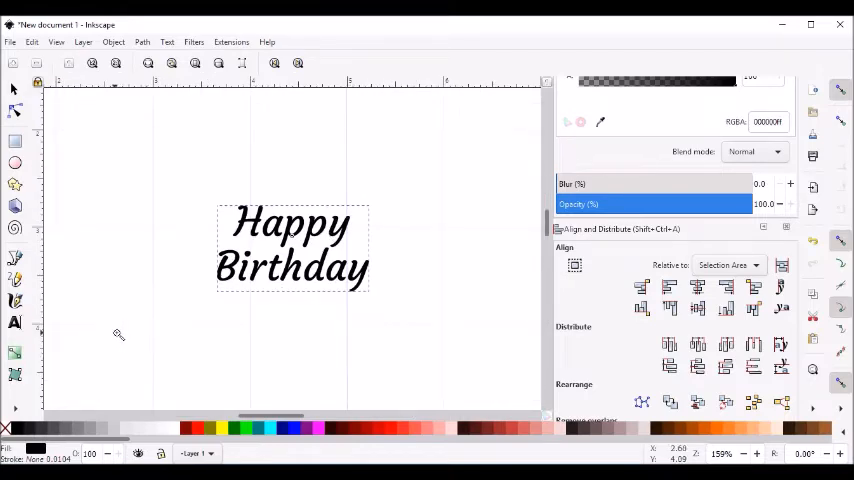
{"action": "left_click", "coordinate": [291, 245]}
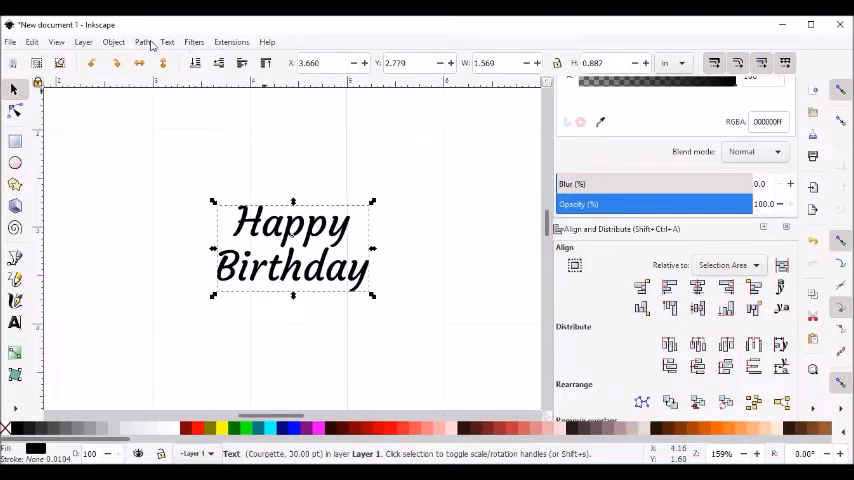
- Convert the text to outlines, ungroup the letters, and combine them into one path
{"action": "left_click", "coordinate": [143, 42]}
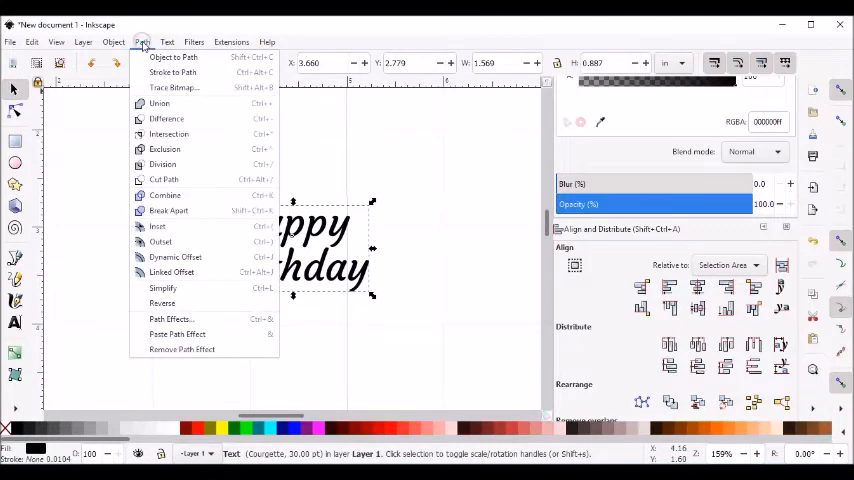
{"action": "mouse_move", "coordinate": [173, 57]}
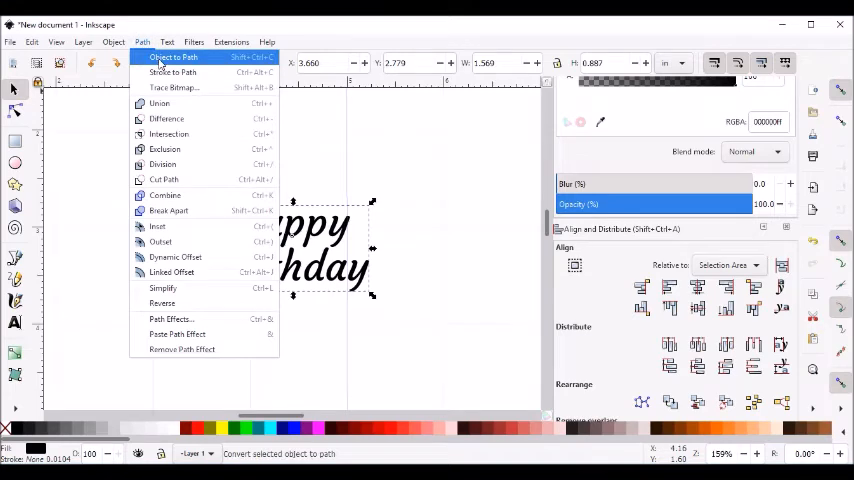
{"action": "left_click", "coordinate": [173, 57]}
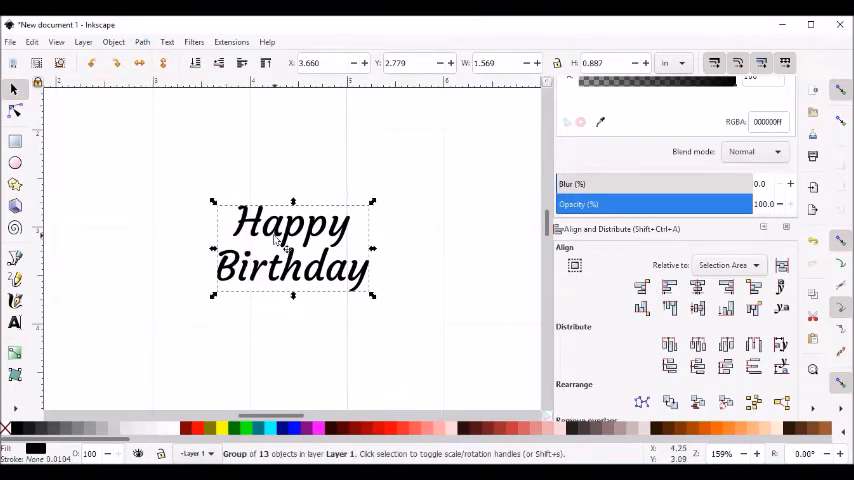
{"action": "right_click", "coordinate": [290, 245]}
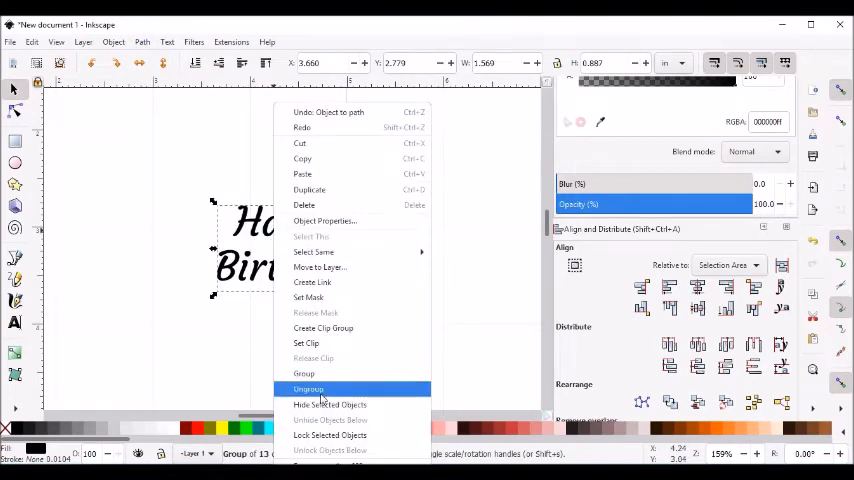
{"action": "left_click", "coordinate": [308, 388]}
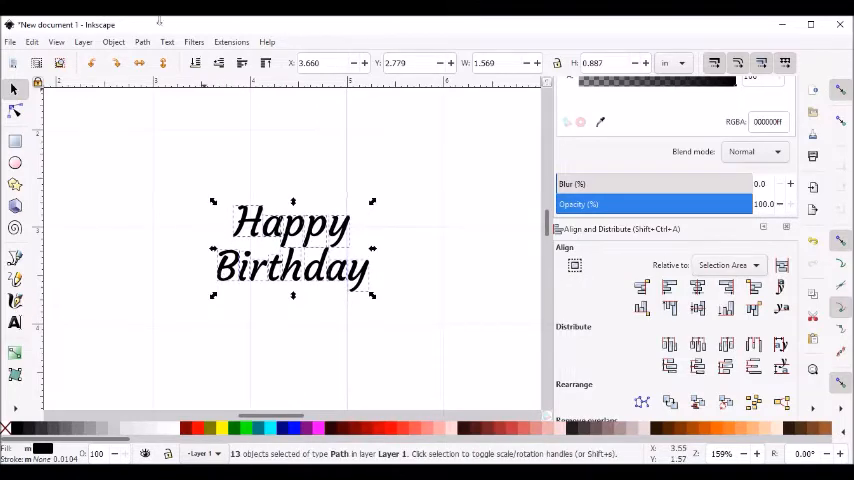
{"action": "left_click", "coordinate": [142, 42]}
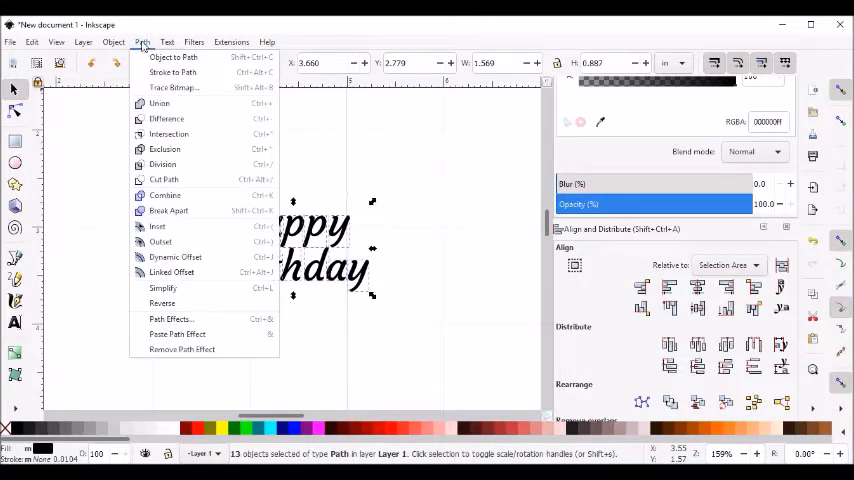
{"action": "mouse_move", "coordinate": [159, 103]}
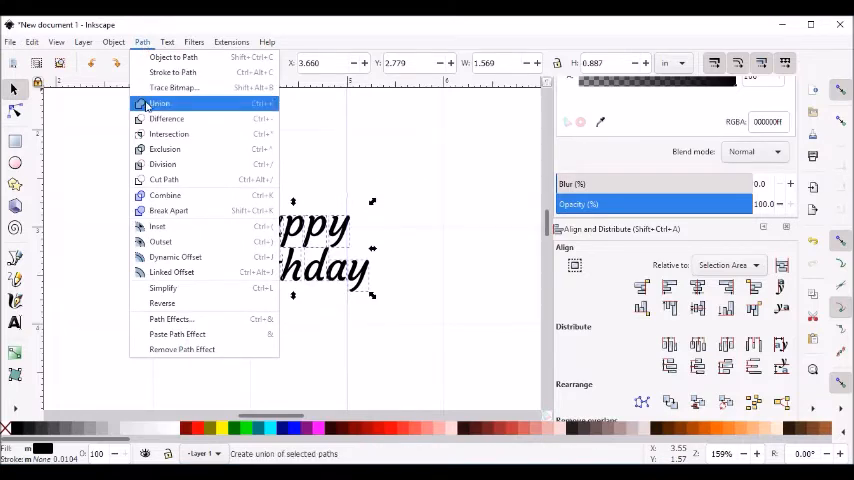
{"action": "left_click", "coordinate": [159, 104]}
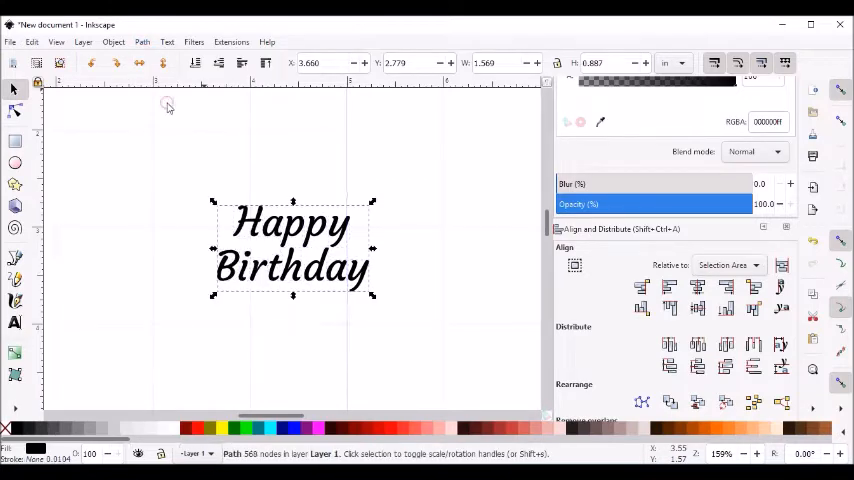
{"action": "mouse_move", "coordinate": [169, 108]}
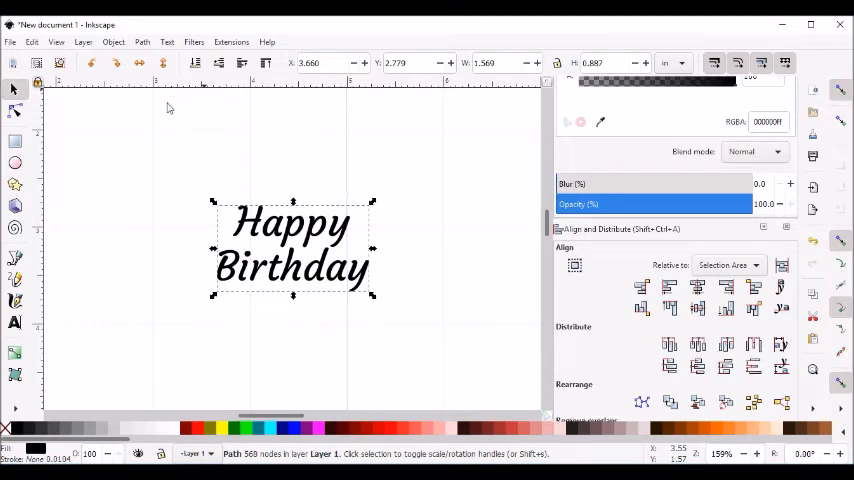
{"action": "mouse_move", "coordinate": [173, 115]}
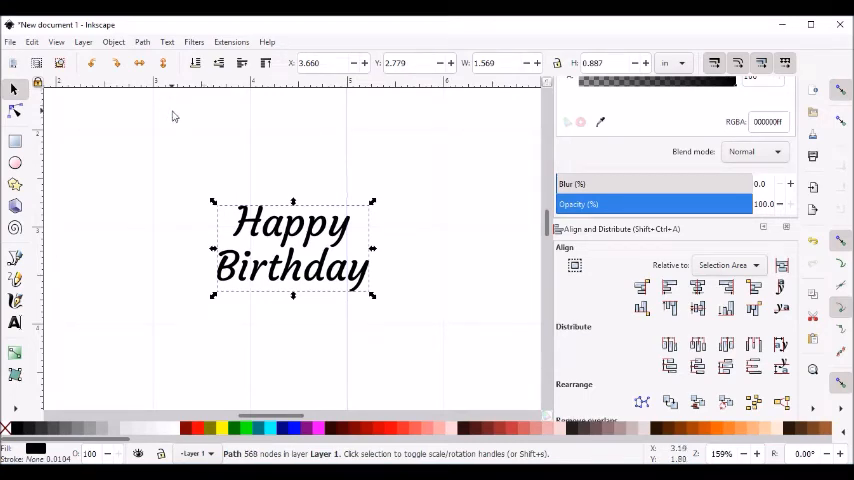
{"action": "mouse_move", "coordinate": [175, 135]}
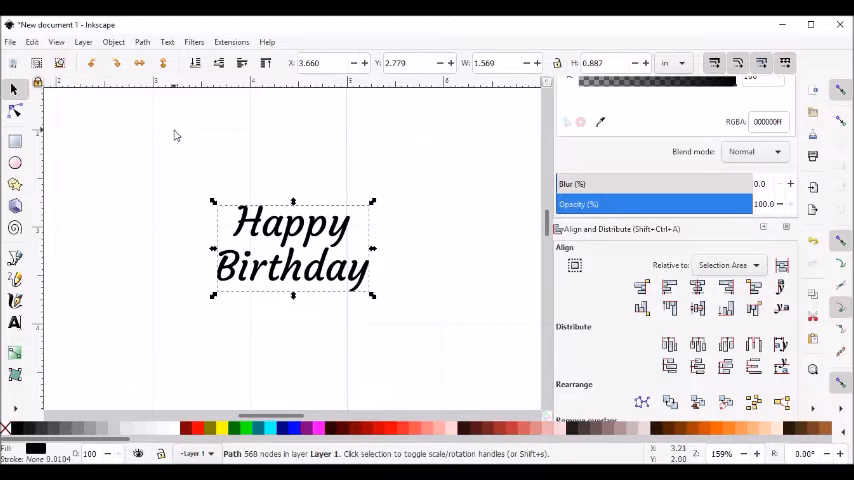
{"action": "mouse_move", "coordinate": [180, 116]}
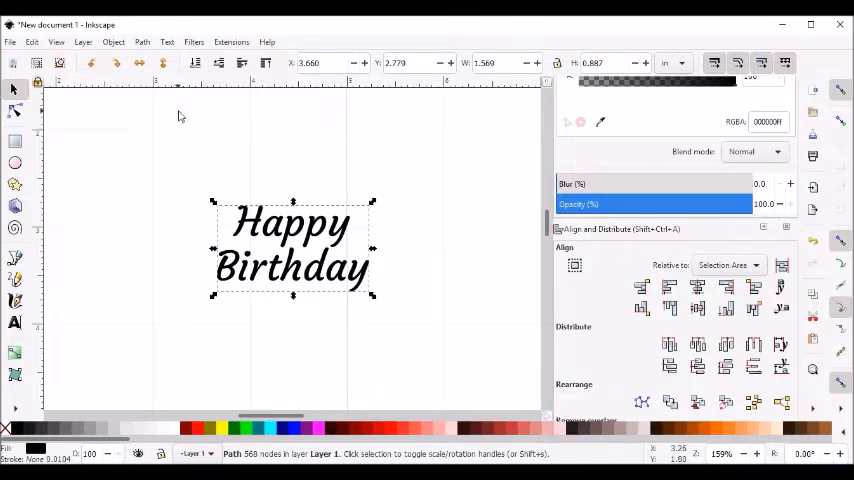
{"action": "mouse_move", "coordinate": [170, 108]}
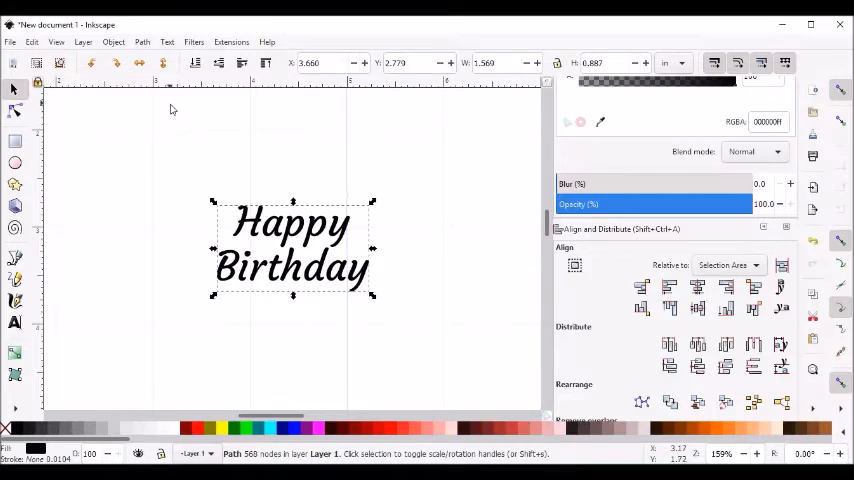
- Create a linked offset copy of the lettering and fill it with yellow
{"action": "left_click", "coordinate": [142, 42]}
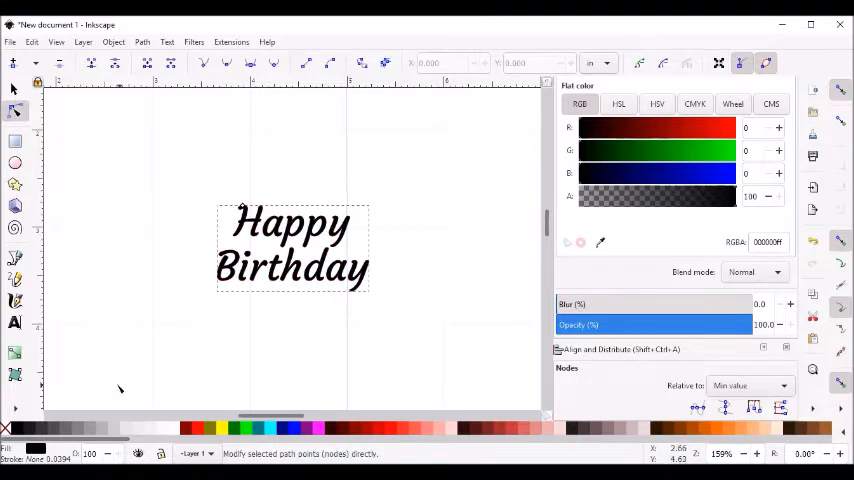
{"action": "mouse_move", "coordinate": [224, 428]}
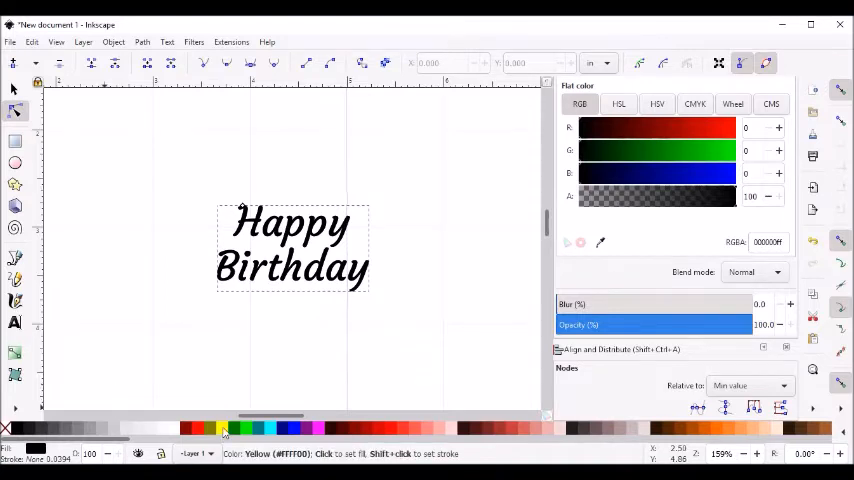
{"action": "left_click", "coordinate": [223, 428]}
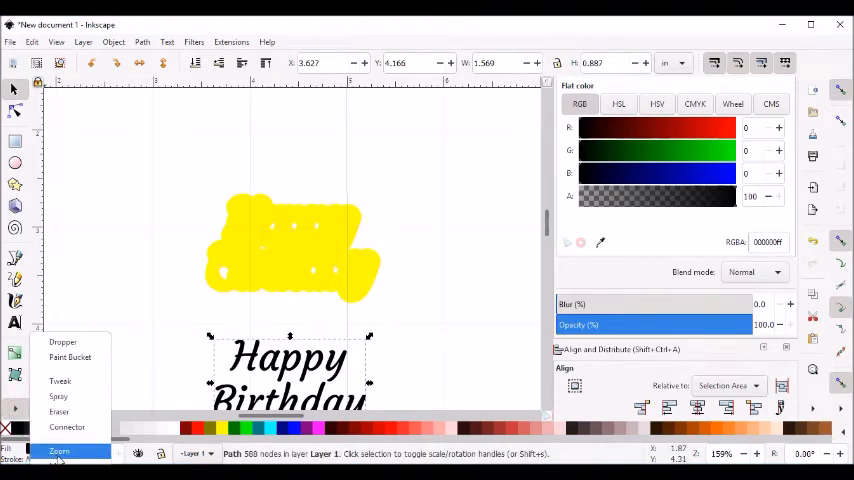
- Zoom in on the yellow linked offset shape
{"action": "left_click", "coordinate": [58, 451]}
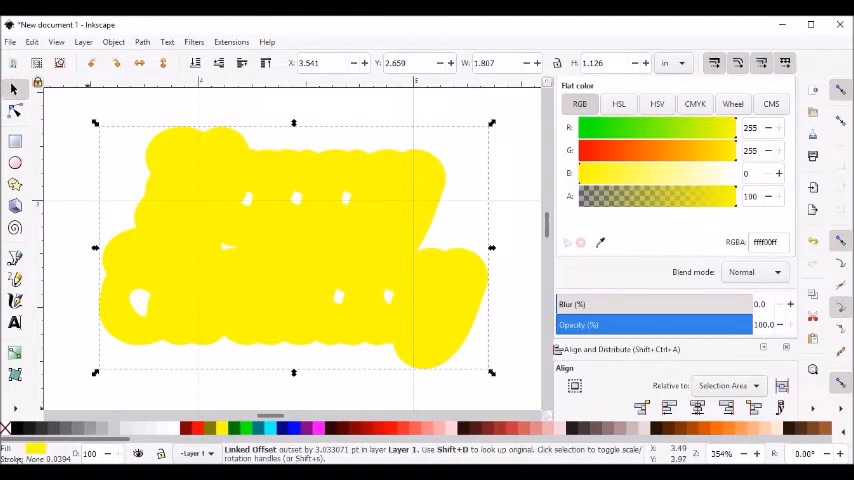
- Set the yellow offset shape's stroke colour to black
{"action": "right_click", "coordinate": [33, 452]}
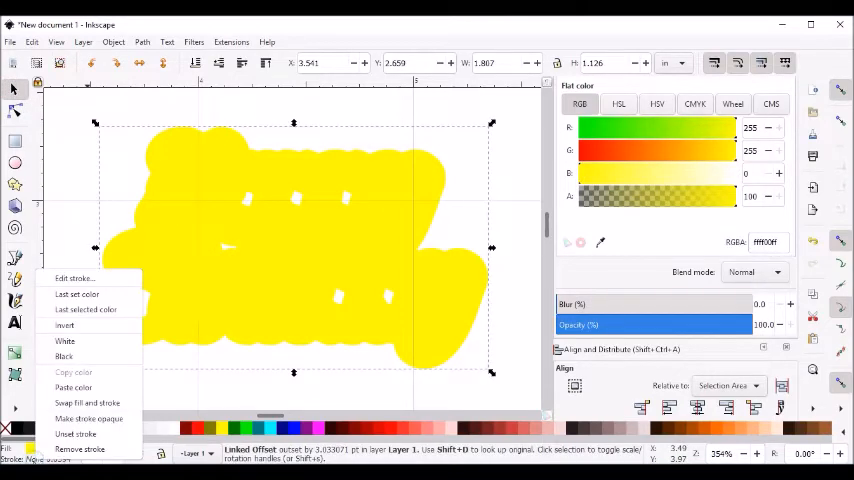
{"action": "mouse_move", "coordinate": [64, 357]}
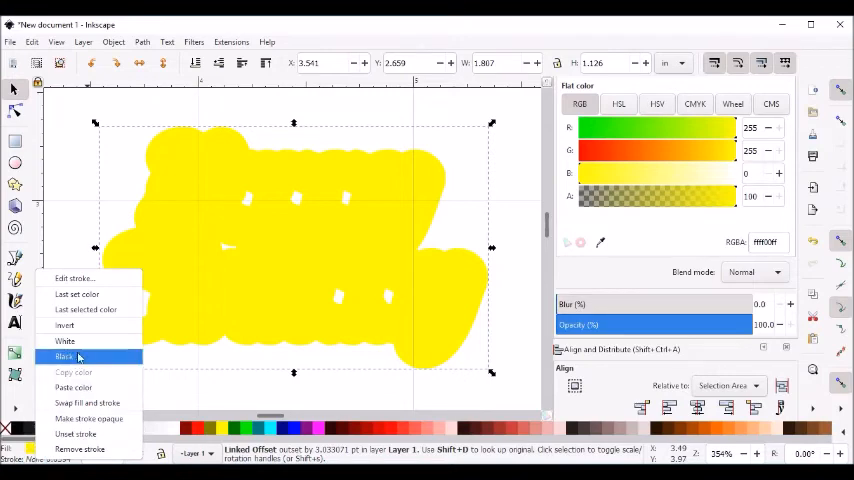
{"action": "left_click", "coordinate": [65, 357]}
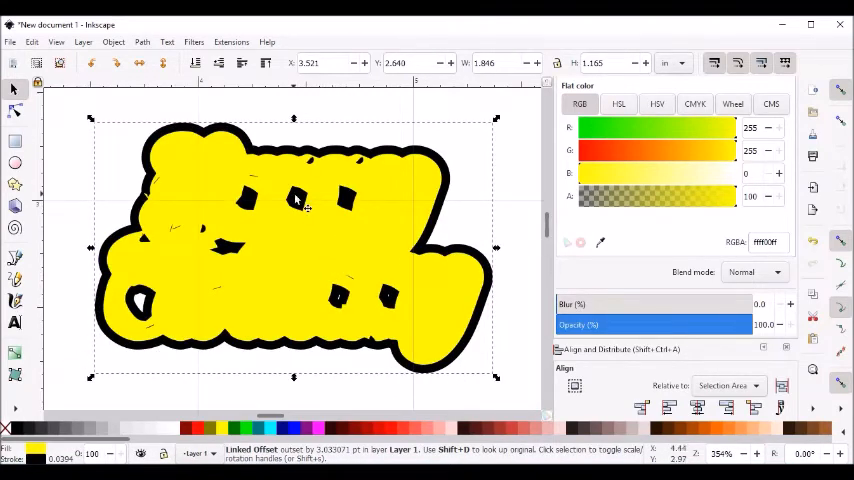
{"action": "mouse_move", "coordinate": [415, 285]}
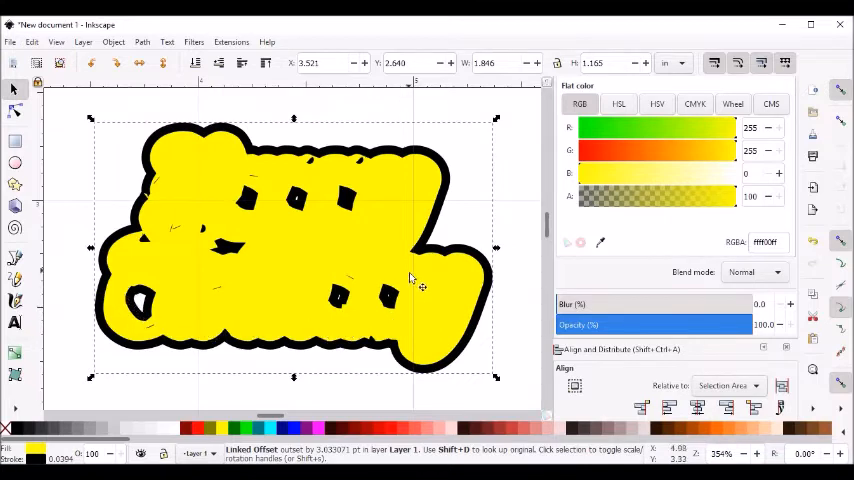
{"action": "mouse_move", "coordinate": [318, 243]}
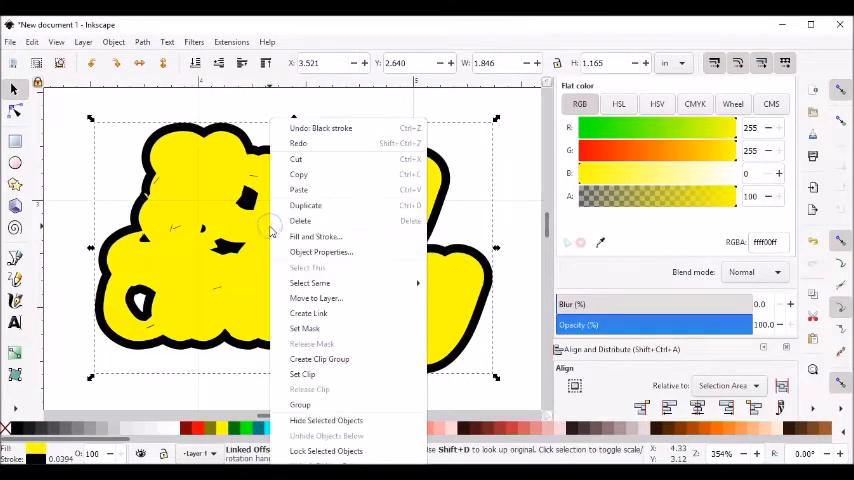
{"action": "mouse_move", "coordinate": [240, 221]}
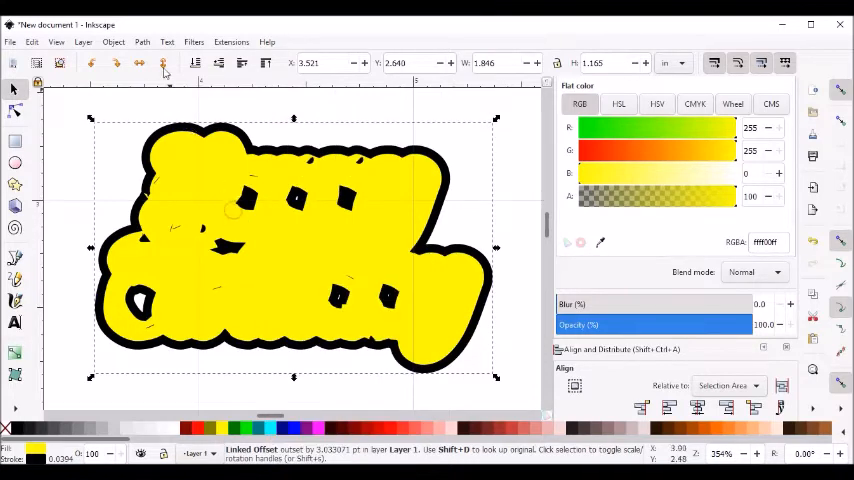
- Convert the yellow linked offset into a plain path with Object to Path
{"action": "left_click", "coordinate": [142, 42]}
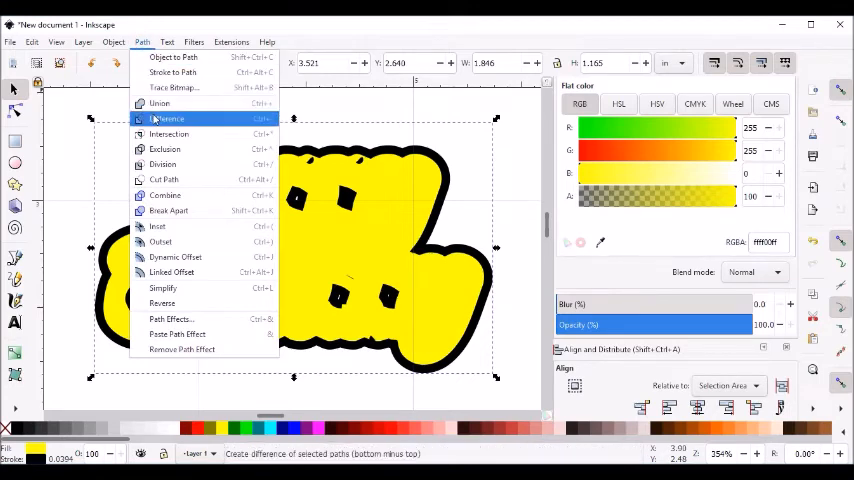
{"action": "left_click", "coordinate": [166, 118]}
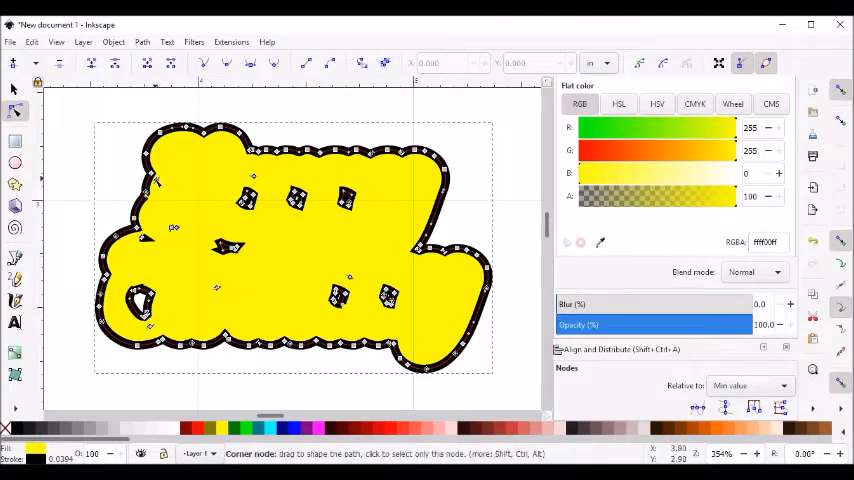
- Select and delete the interior hole nodes, then deselect the remaining nodes
{"action": "left_click_drag", "start_coordinate": [218, 165], "coordinate": [382, 235]}
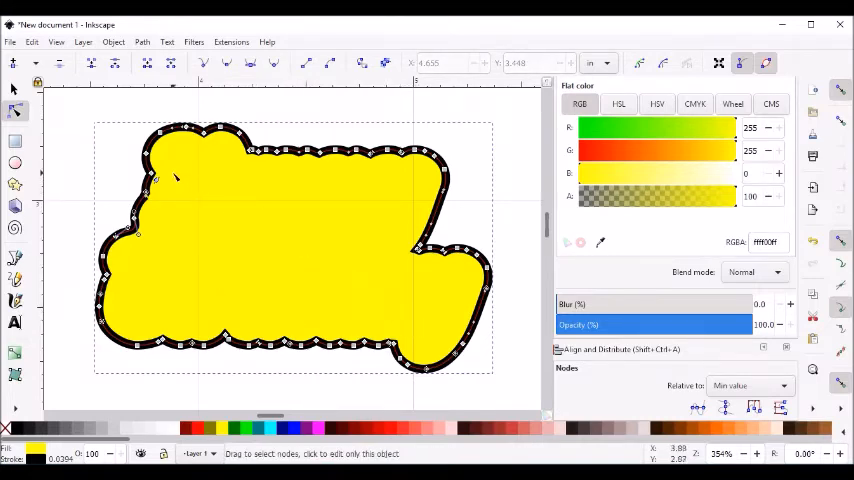
{"action": "left_click", "coordinate": [160, 180]}
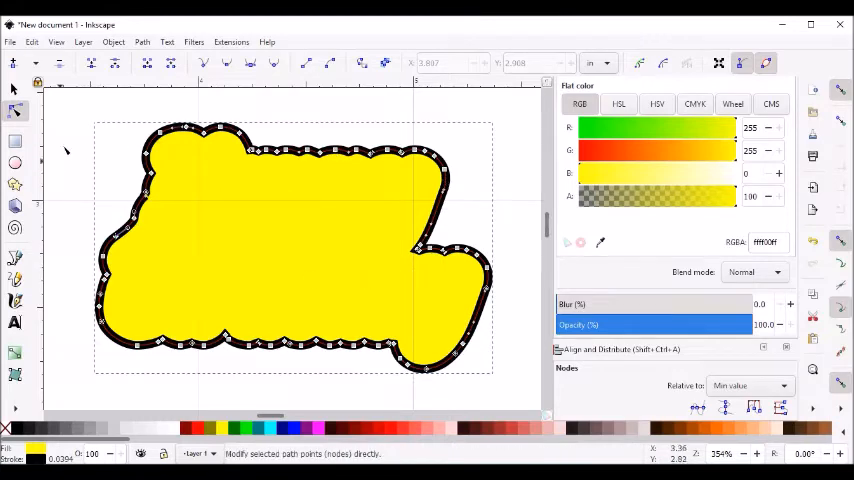
- Select the shadow path and zoom in on a corner node along its left edge
{"action": "left_click", "coordinate": [14, 90]}
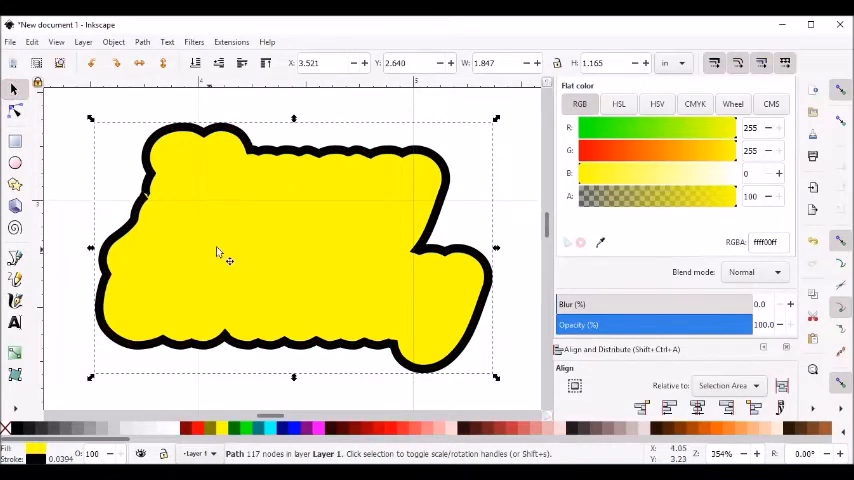
{"action": "mouse_move", "coordinate": [150, 203]}
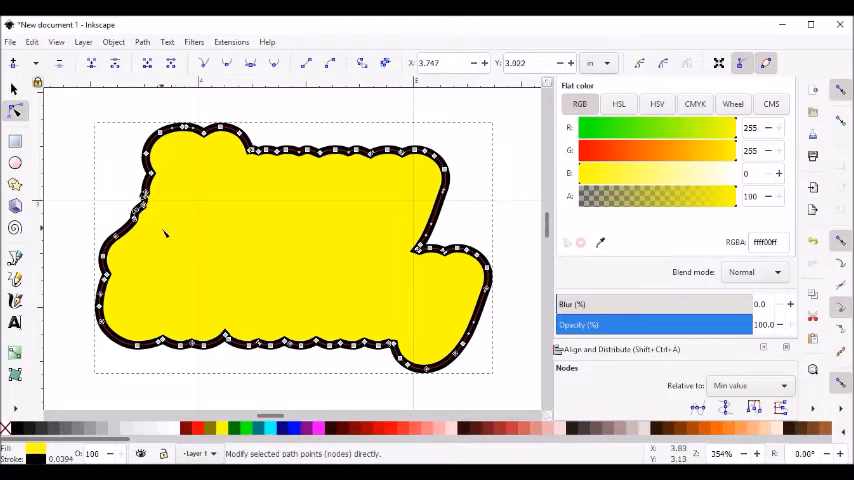
{"action": "mouse_move", "coordinate": [83, 258]}
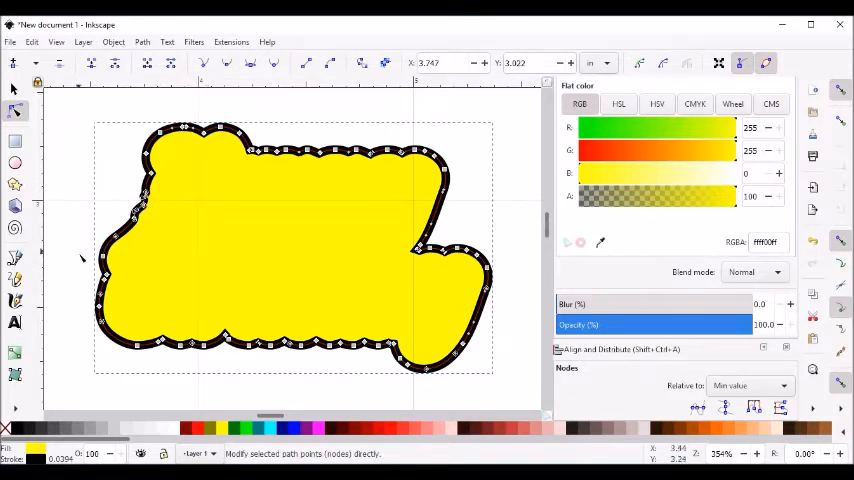
{"action": "left_click", "coordinate": [14, 90]}
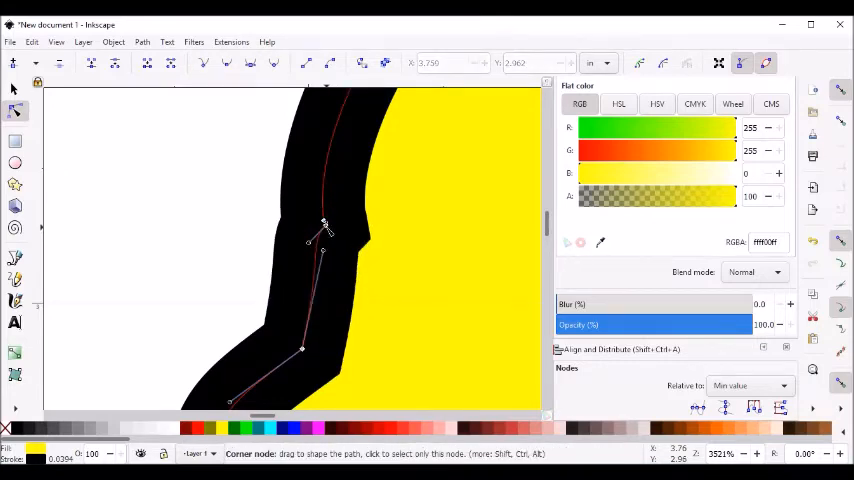
{"action": "mouse_move", "coordinate": [338, 270]}
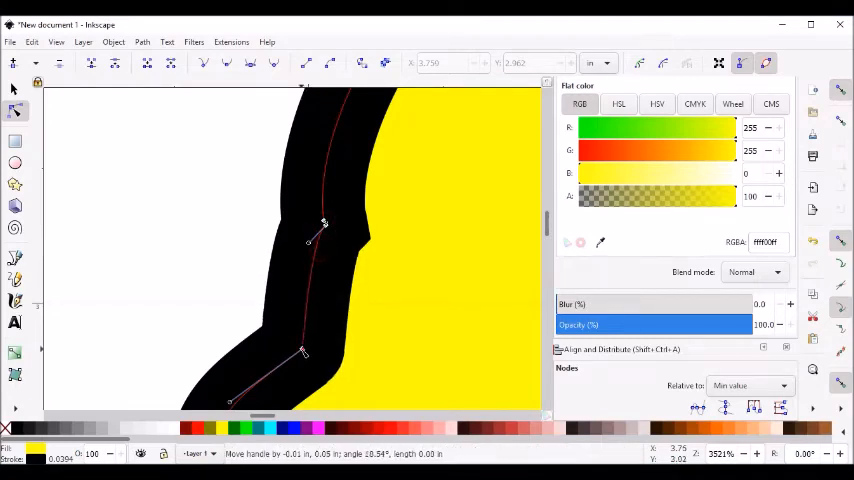
- Drag the corner node and its handle to close the notch on the shadow's left edge
{"action": "left_click_drag", "start_coordinate": [323, 222], "coordinate": [352, 205]}
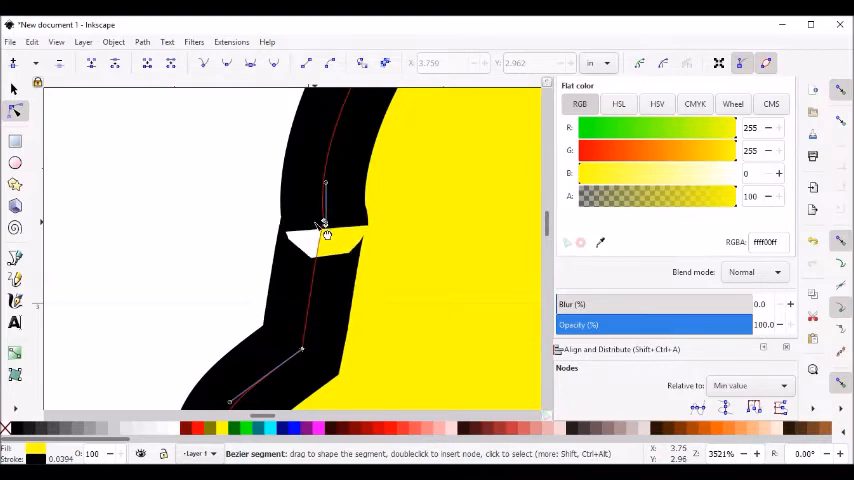
{"action": "left_click_drag", "start_coordinate": [325, 225], "coordinate": [328, 190]}
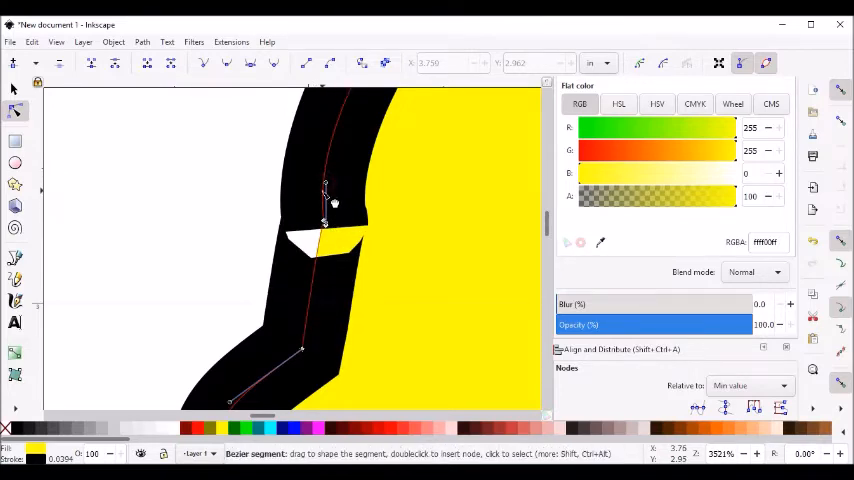
{"action": "left_click_drag", "start_coordinate": [325, 205], "coordinate": [325, 225]}
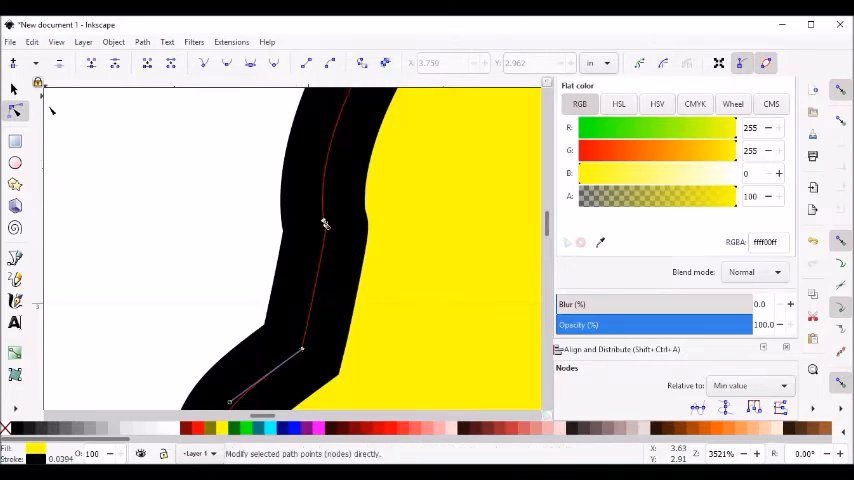
{"action": "left_click", "coordinate": [14, 90]}
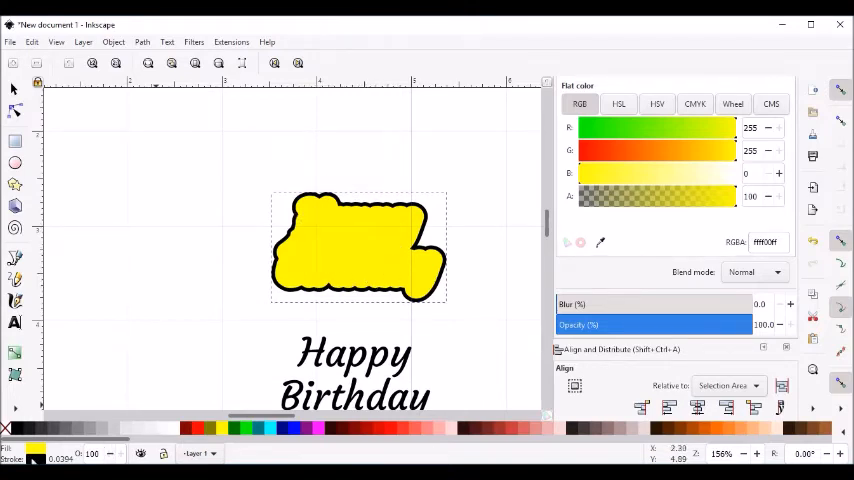
- Remove the shadow's black stroke and centre the Happy Birthday text over it
{"action": "right_click", "coordinate": [35, 458]}
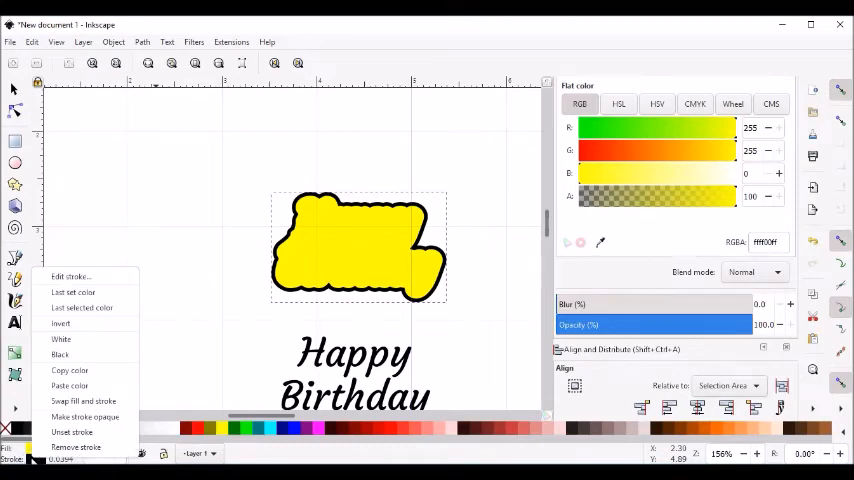
{"action": "left_click", "coordinate": [75, 447]}
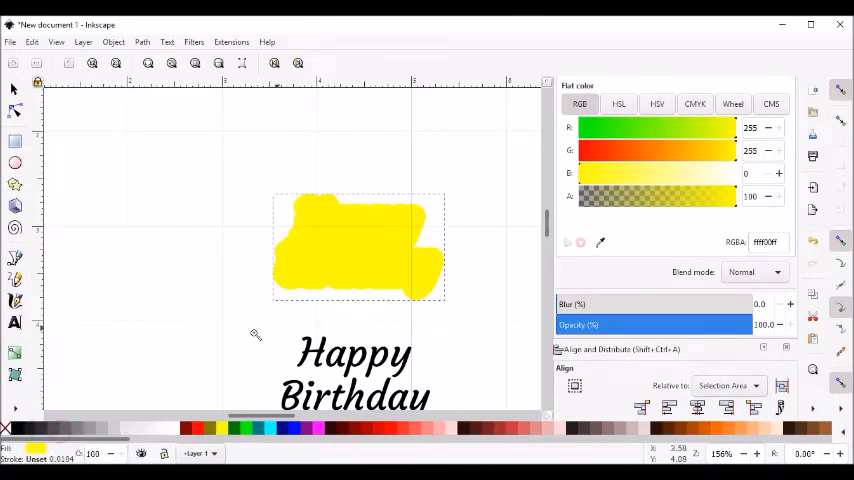
{"action": "left_click", "coordinate": [14, 90]}
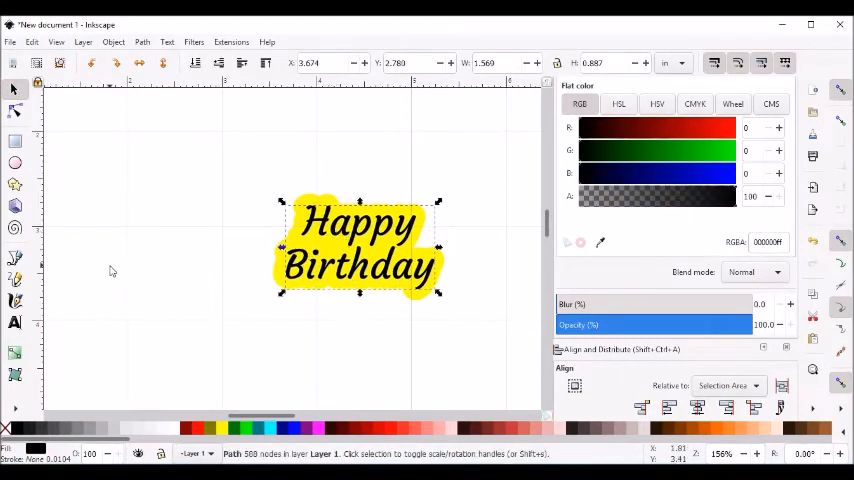
- Deselect everything, save the design, and switch to the Text tool
{"action": "left_click", "coordinate": [120, 307]}
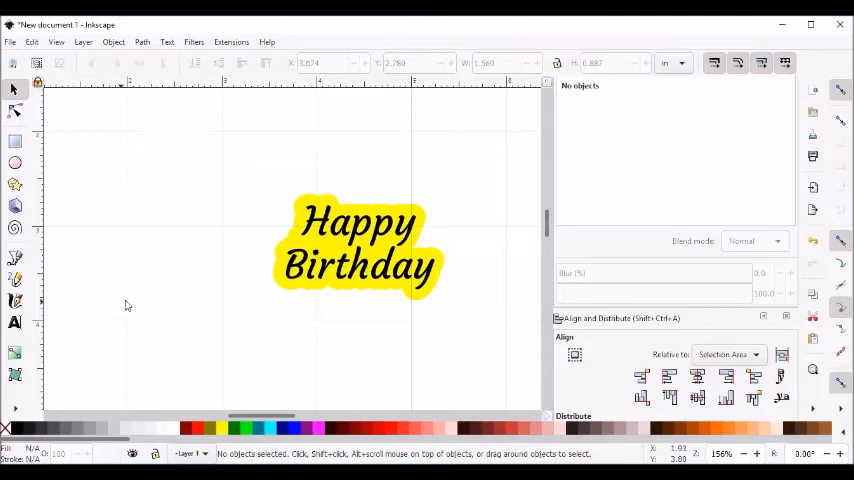
{"action": "mouse_move", "coordinate": [170, 298]}
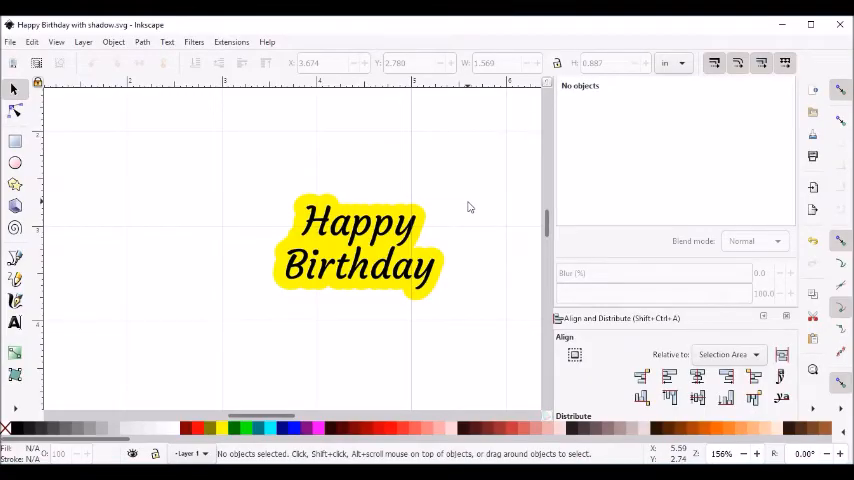
{"action": "mouse_move", "coordinate": [315, 250]}
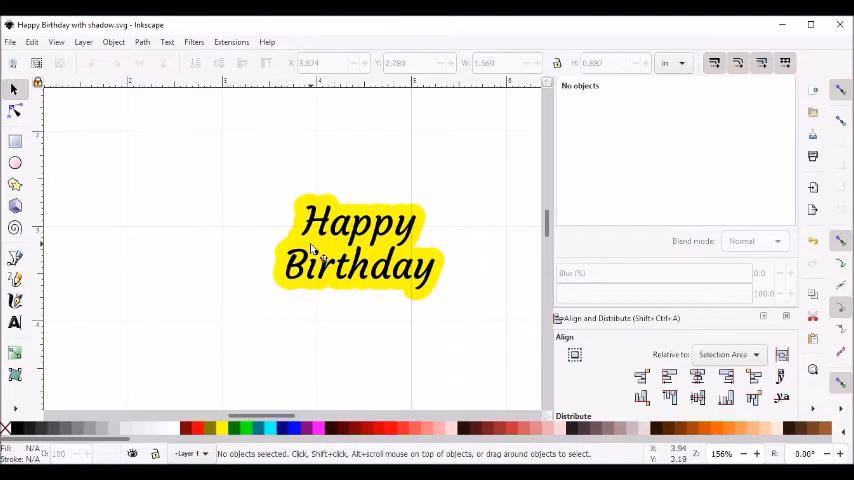
{"action": "mouse_move", "coordinate": [203, 267]}
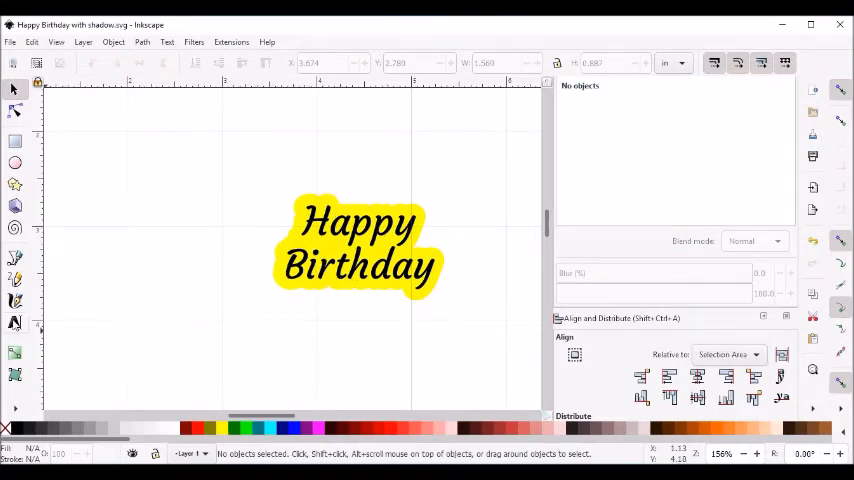
{"action": "left_click", "coordinate": [15, 323]}
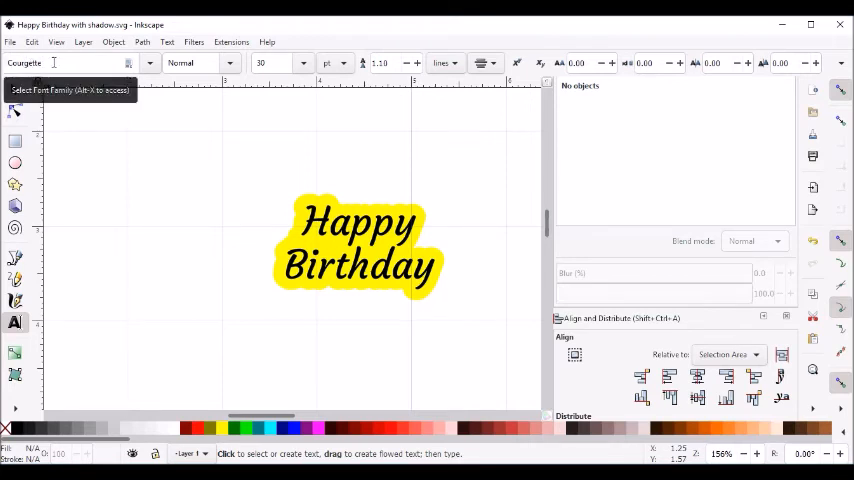
{"action": "mouse_move", "coordinate": [169, 222]}
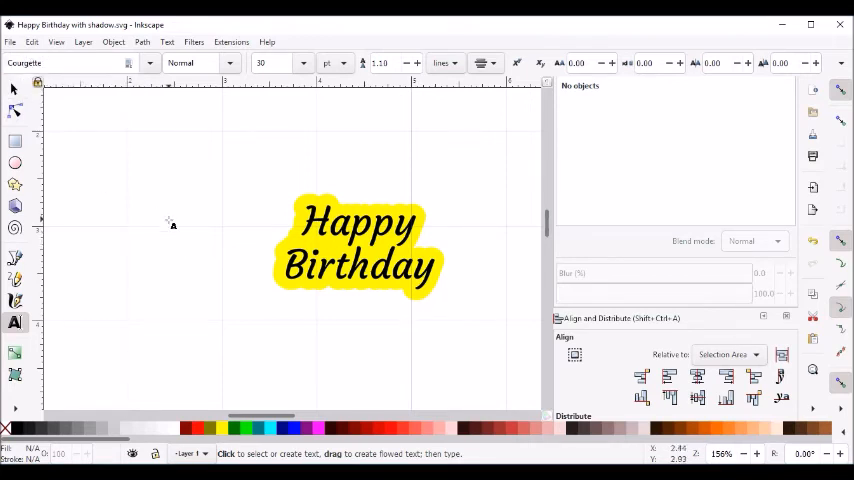
- Open File > Save As and set the file type to Plain SVG
{"action": "left_click", "coordinate": [10, 42]}
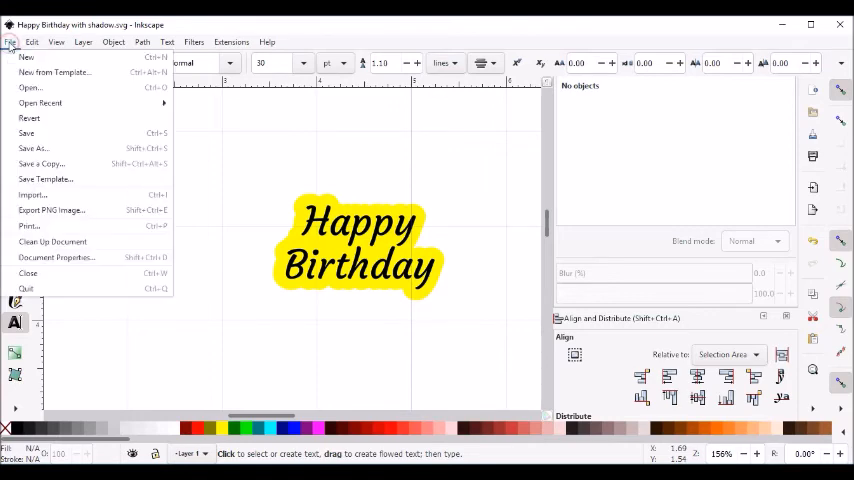
{"action": "mouse_move", "coordinate": [33, 148]}
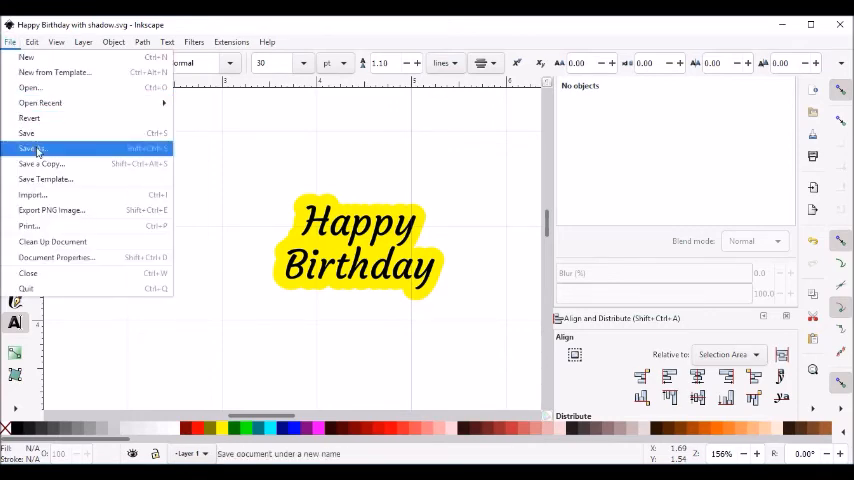
{"action": "left_click", "coordinate": [32, 148]}
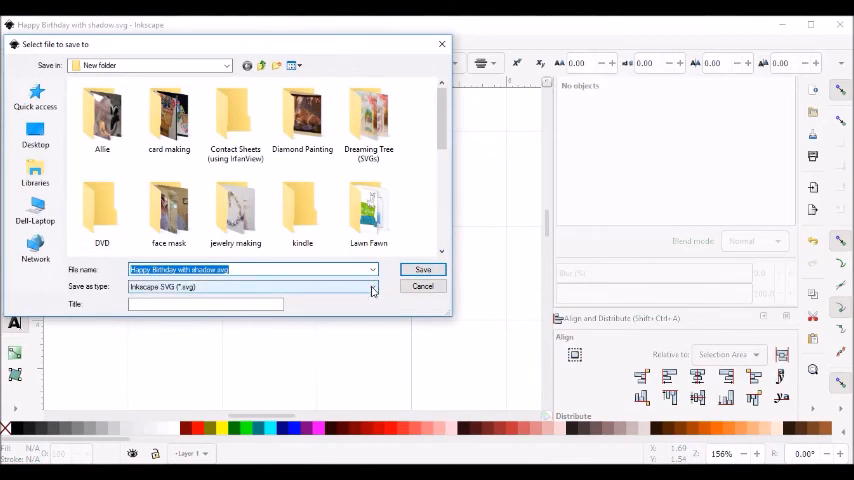
{"action": "left_click", "coordinate": [371, 287]}
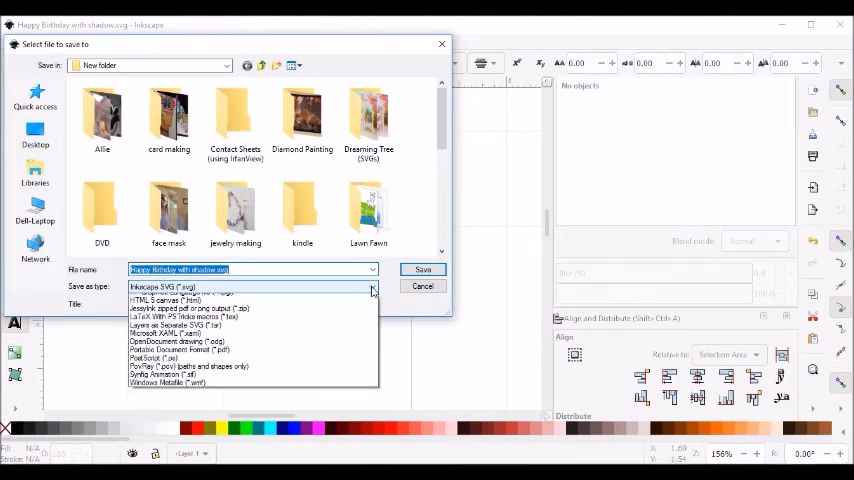
{"action": "left_click", "coordinate": [372, 287]}
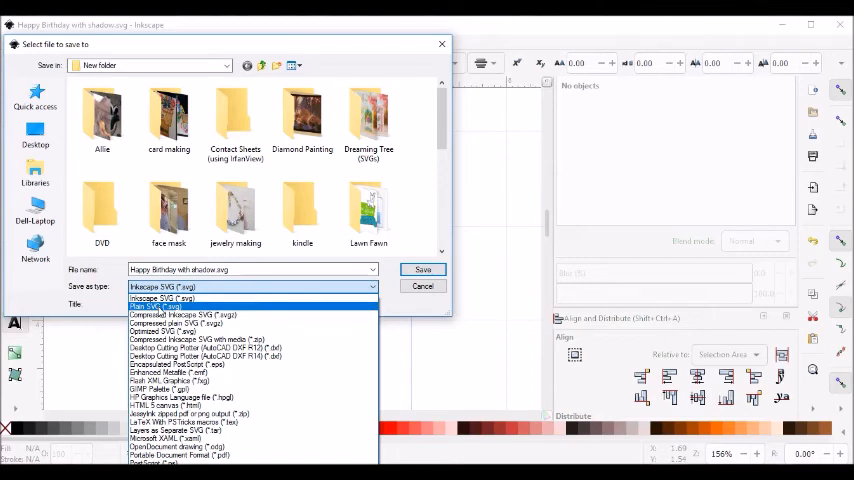
{"action": "left_click", "coordinate": [159, 315]}
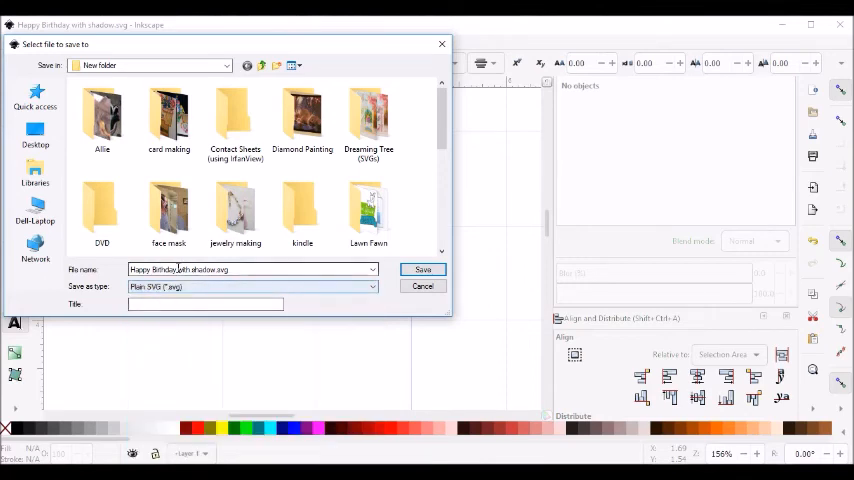
- Save as 'Happy Birthday with shadow-Courgette Font-Inkscape1.0.svg'
{"action": "triple_click", "coordinate": [250, 269]}
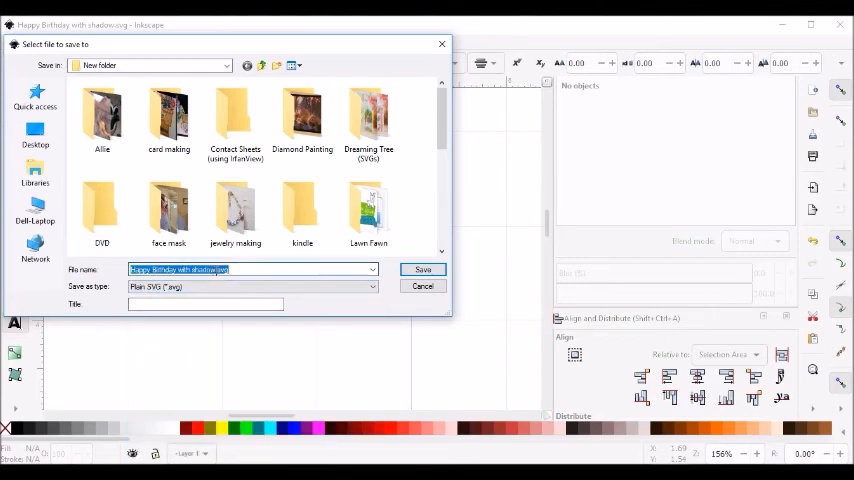
{"action": "left_click", "coordinate": [250, 269]}
{"action": "type", "text": " Courgette Font-Inkscape1.0"}
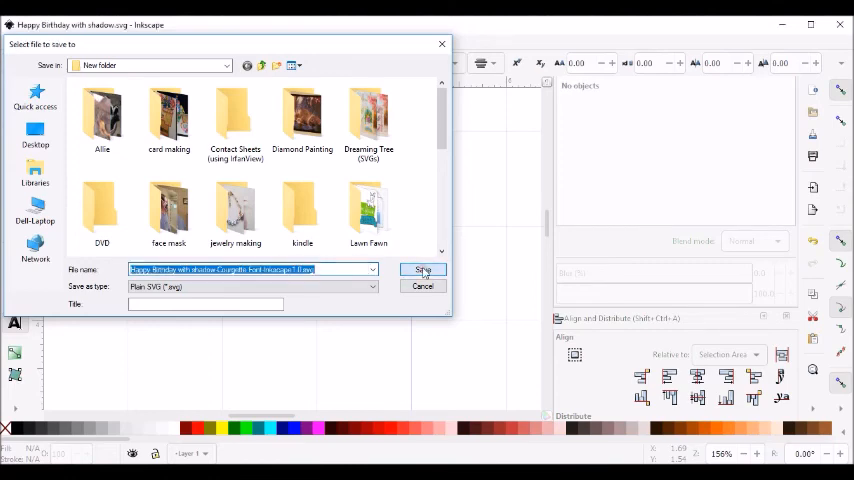
{"action": "left_click", "coordinate": [422, 270]}
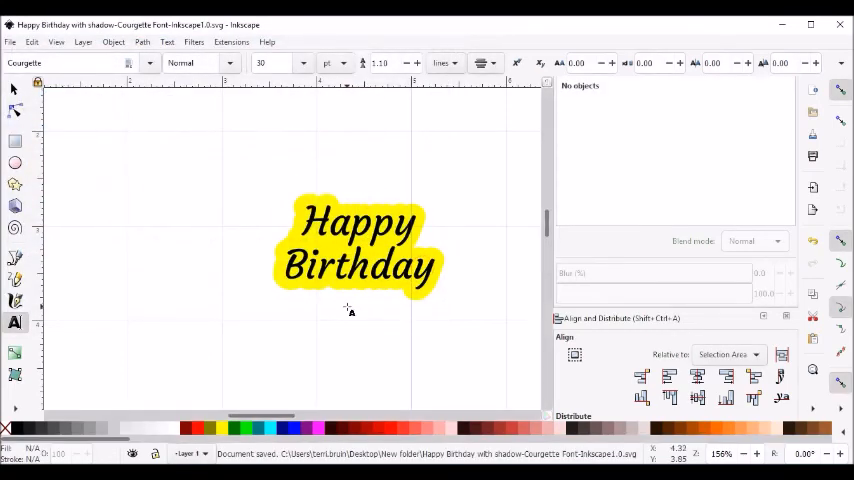